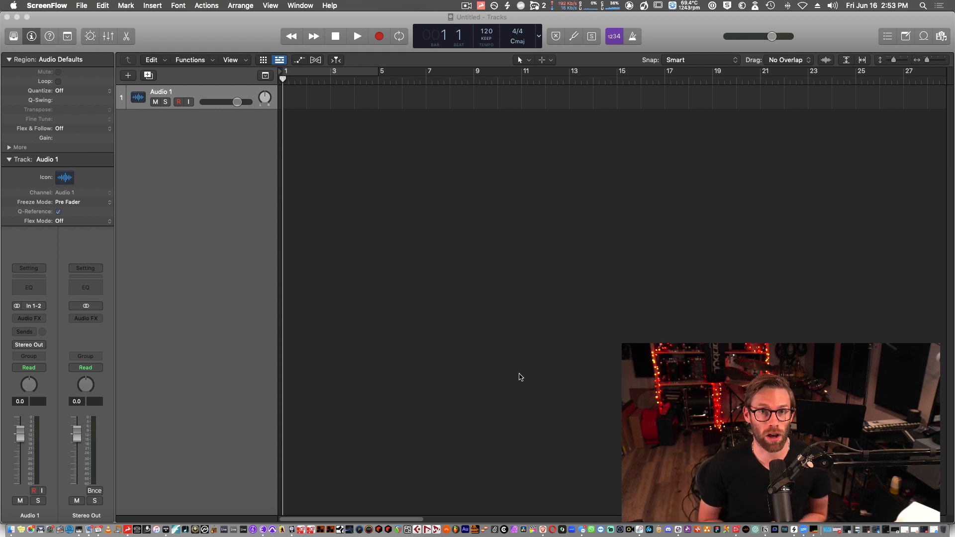
{"action": "mouse_move", "coordinate": [454, 362]}
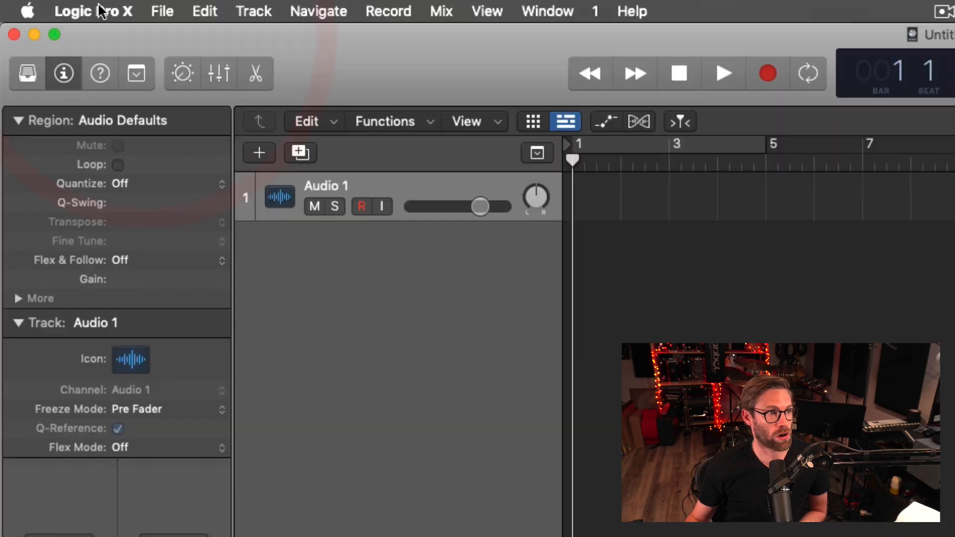
Show Logic's General audio preferences with Software Monitoring on and latency compensation set to All
{"action": "left_click", "coordinate": [93, 11]}
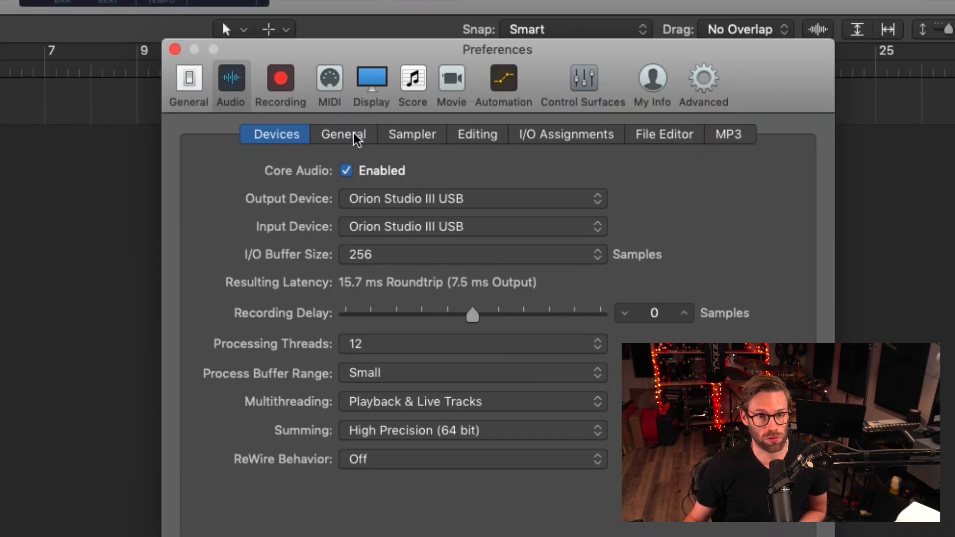
{"action": "left_click", "coordinate": [344, 134]}
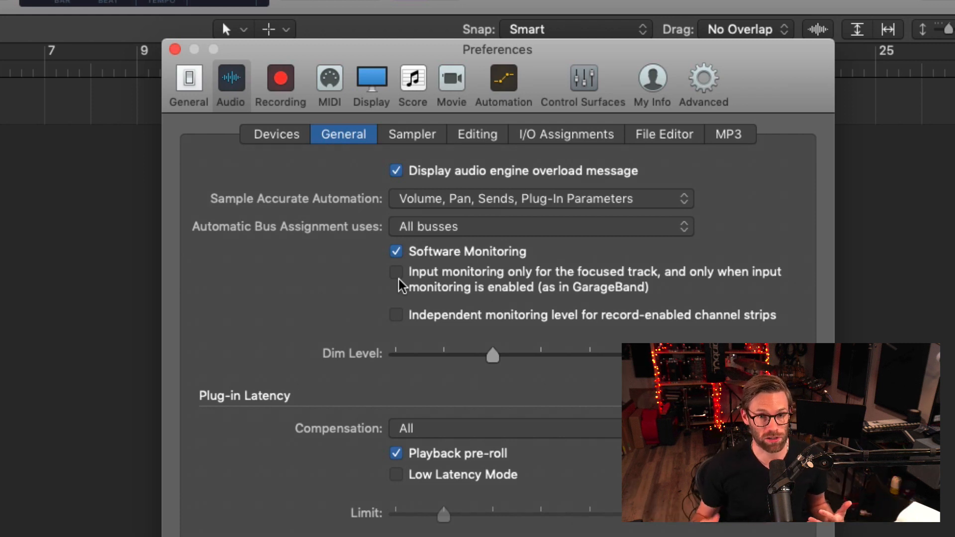
Review the Devices audio settings, then close Preferences and return to the project
{"action": "left_click", "coordinate": [276, 134]}
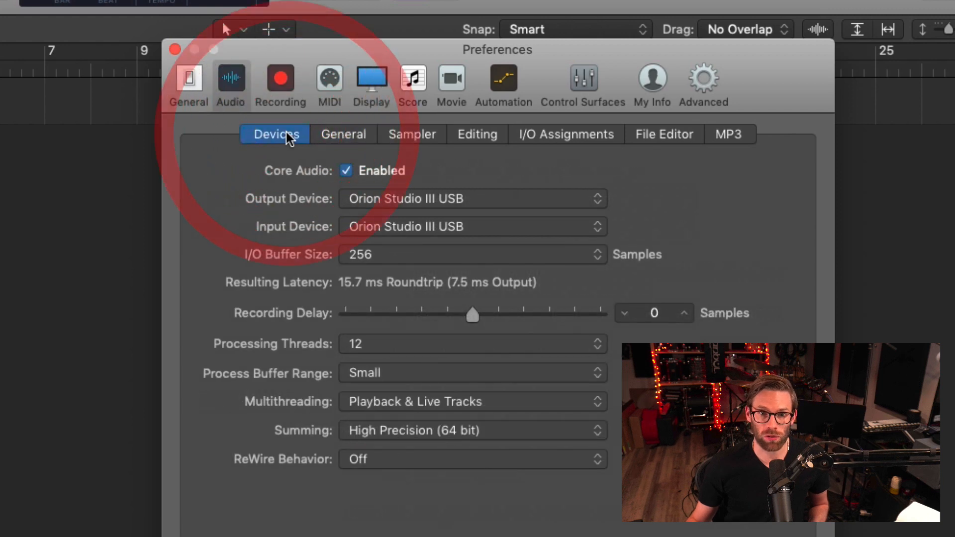
{"action": "mouse_move", "coordinate": [289, 379]}
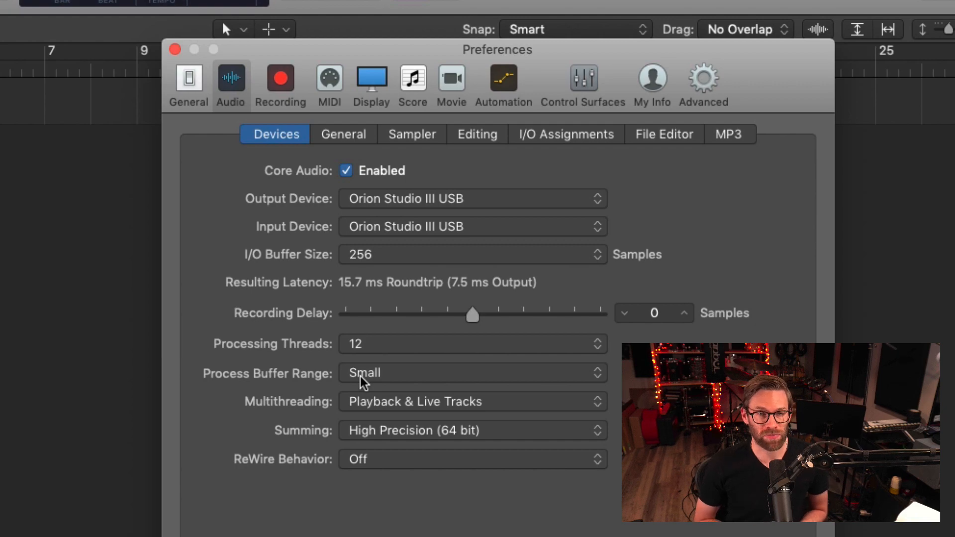
{"action": "left_click", "coordinate": [175, 50]}
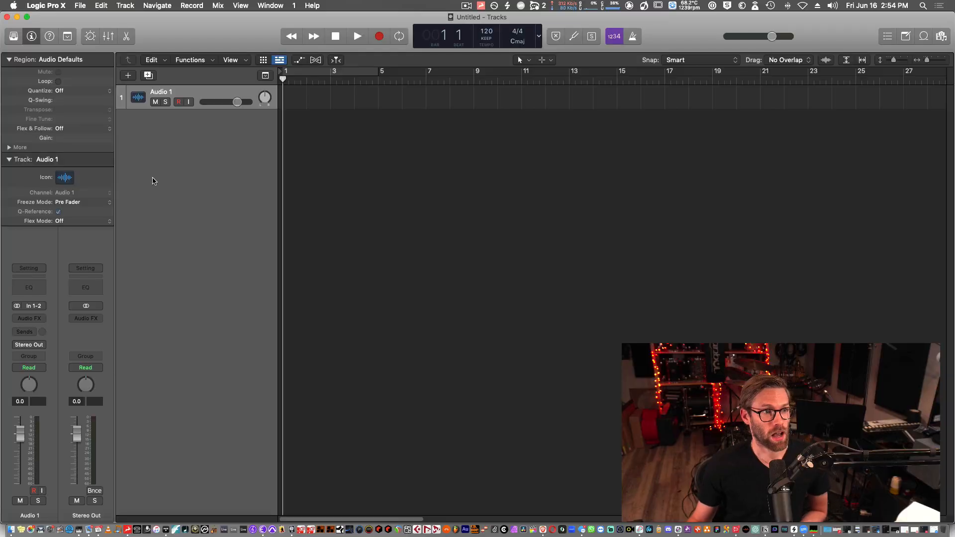
Add audio tracks to eight, place the 44th Street Medium loop on track one, and play
{"action": "left_click", "coordinate": [126, 6]}
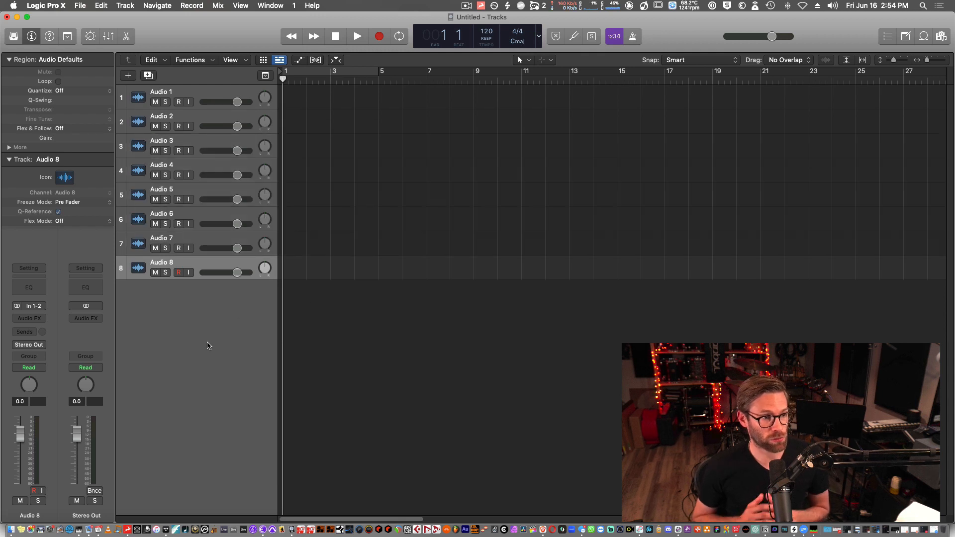
{"action": "mouse_move", "coordinate": [295, 167]}
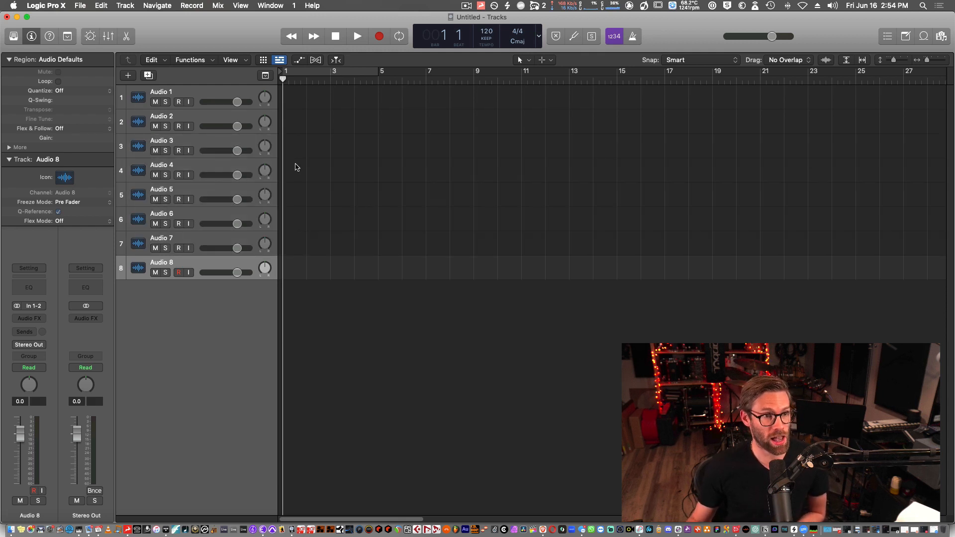
{"action": "left_click", "coordinate": [943, 36]}
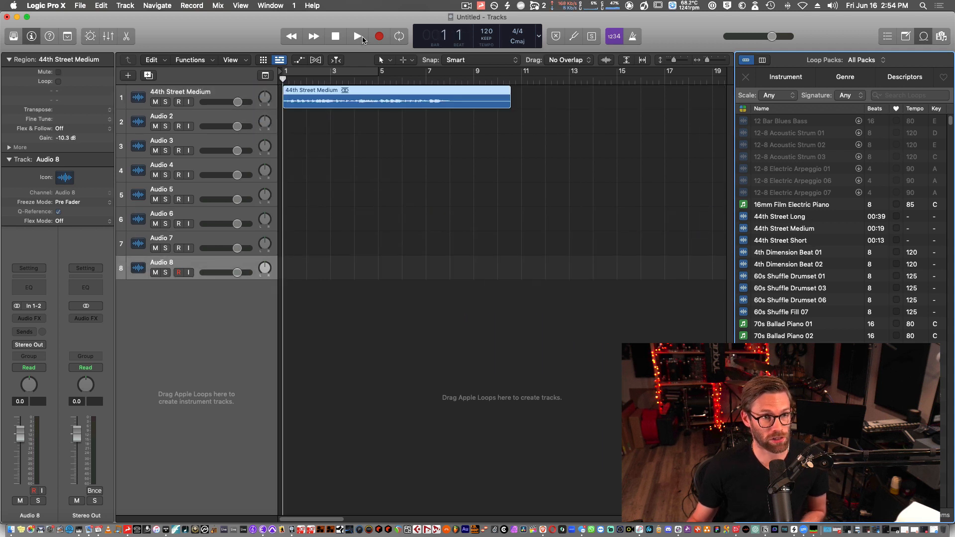
{"action": "left_click", "coordinate": [357, 36]}
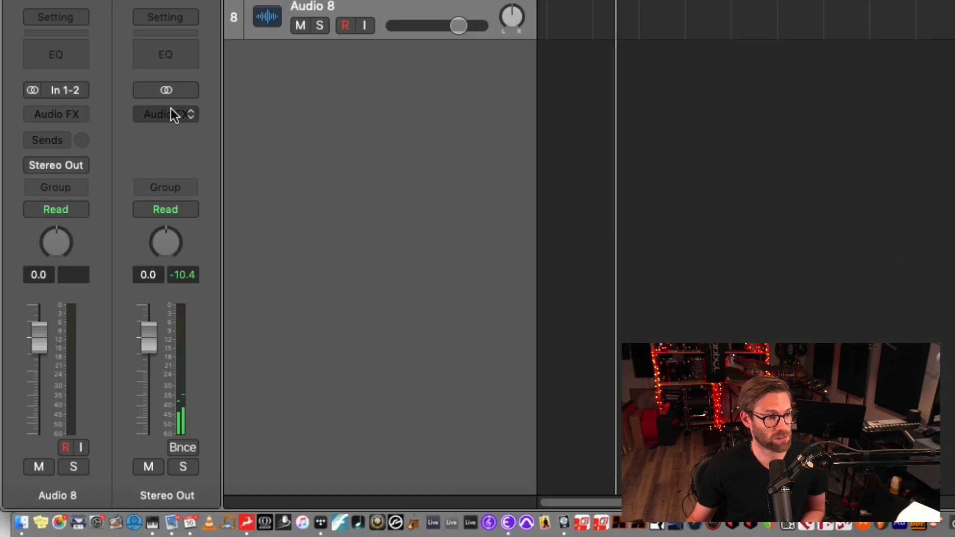
Bring up the Audio FX effect choices on the Stereo Out channel strip
{"action": "left_click", "coordinate": [166, 113]}
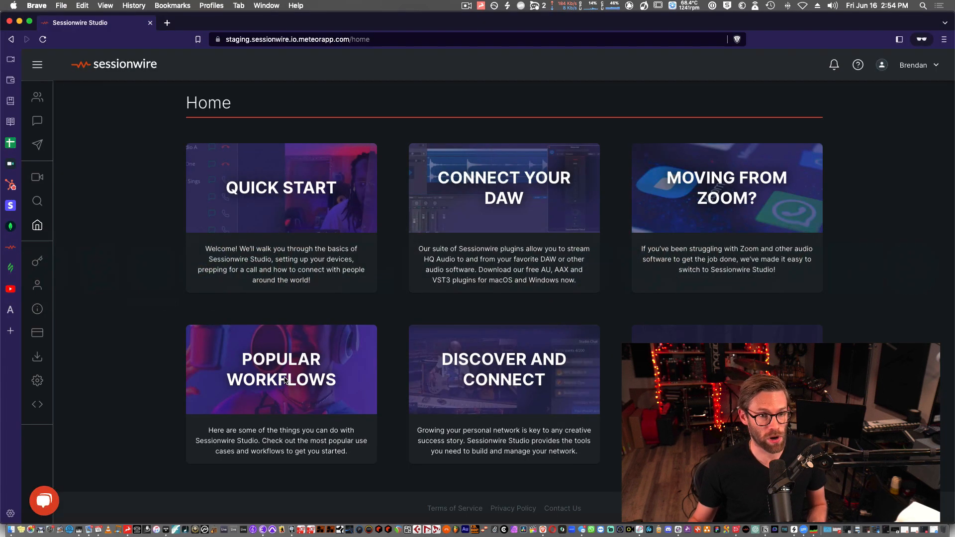
Enter the Studio page and allow camera and microphone access so own video shows
{"action": "left_click", "coordinate": [37, 186]}
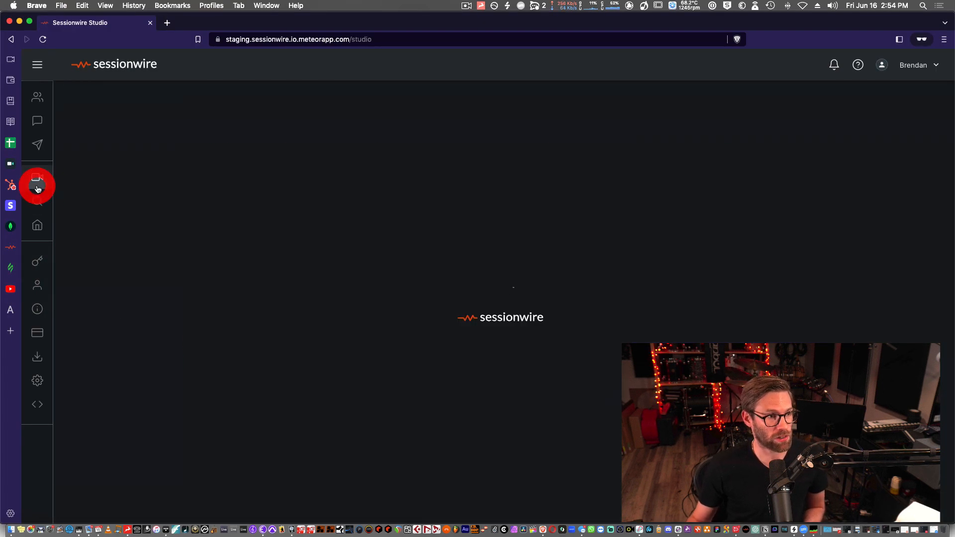
{"action": "left_click", "coordinate": [37, 187]}
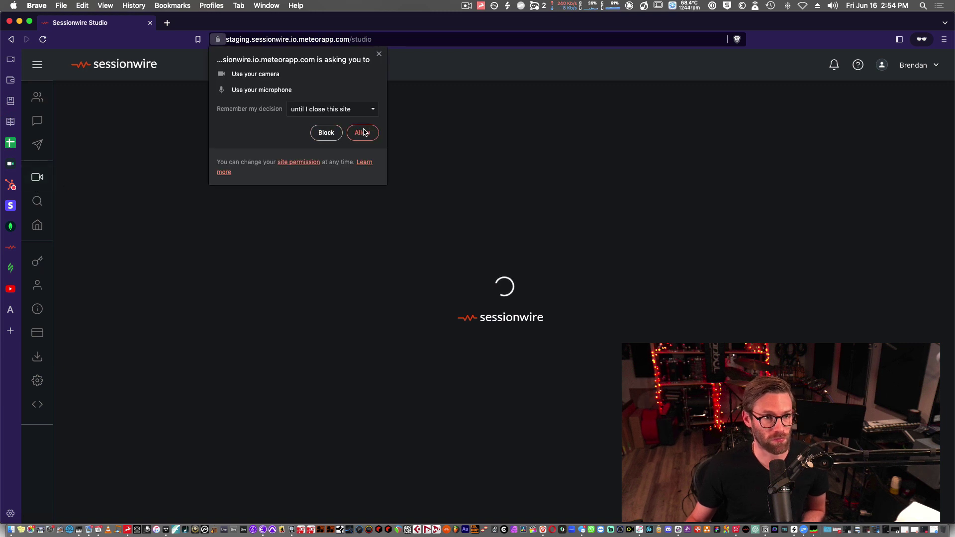
{"action": "left_click", "coordinate": [362, 132]}
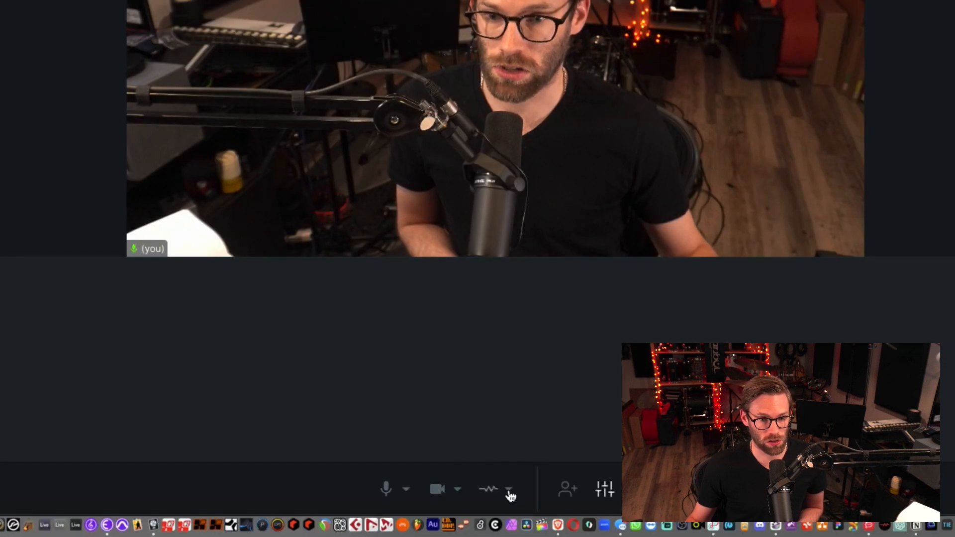
Show the HQ audio device list with Sessionwire Send Plugin as the source
{"action": "left_click", "coordinate": [508, 489]}
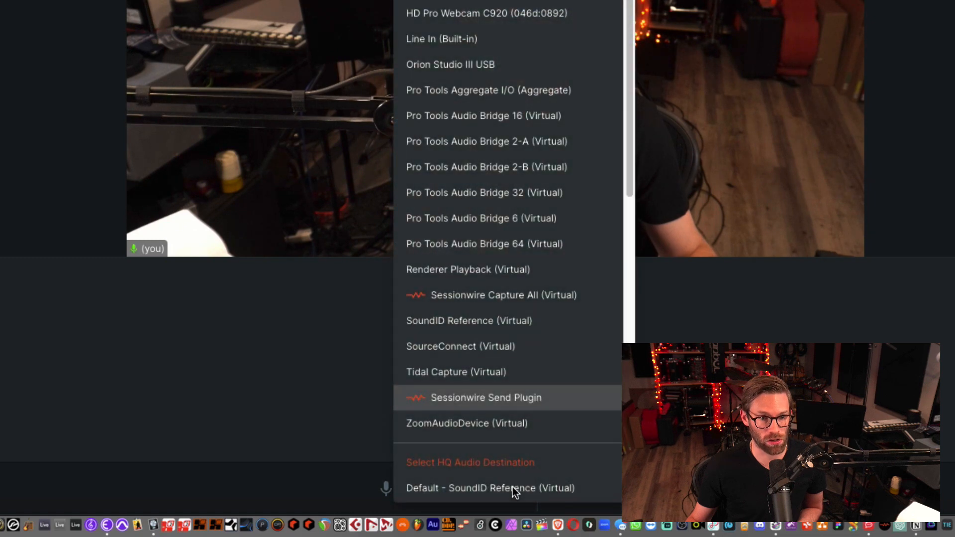
{"action": "mouse_move", "coordinate": [459, 401]}
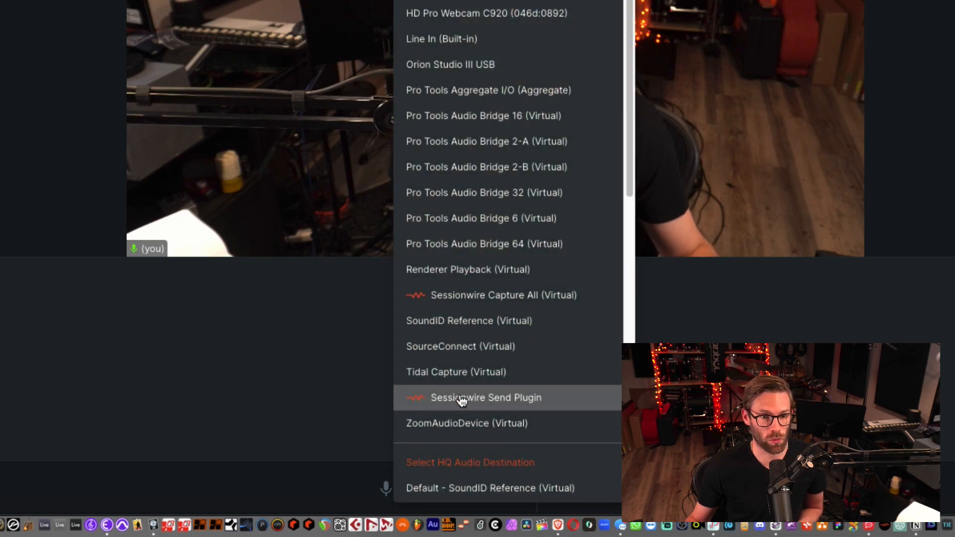
{"action": "mouse_move", "coordinate": [511, 402]}
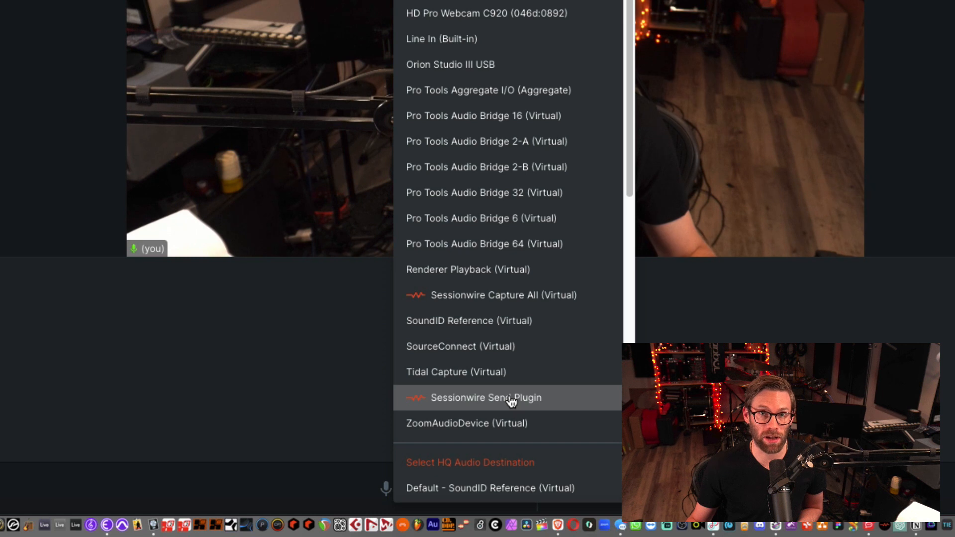